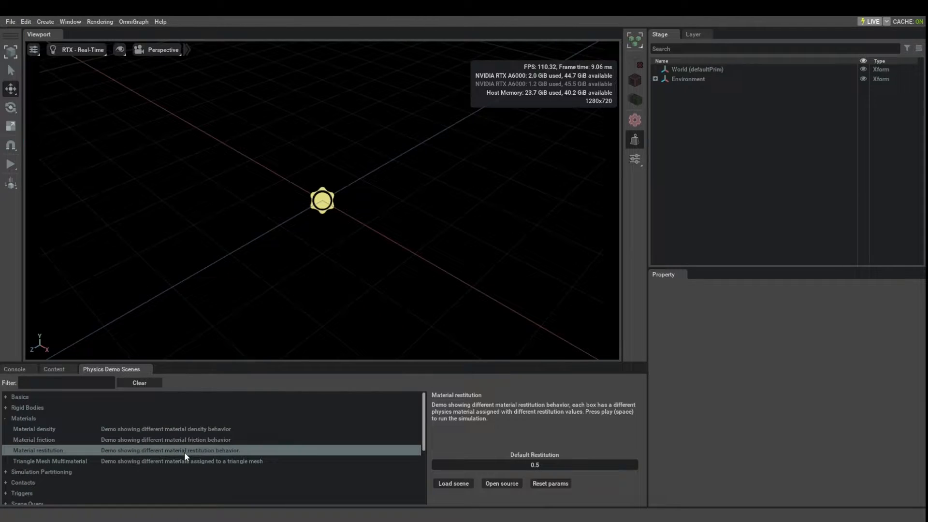
# Step: Load the Material friction demo scene with three boxes on a ground plane
pyautogui.click(33, 439)
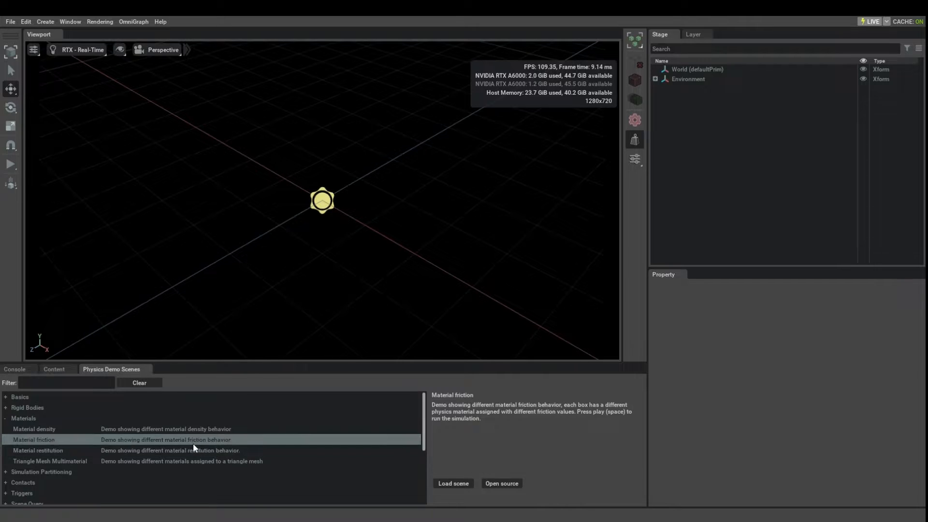
pyautogui.click(453, 483)
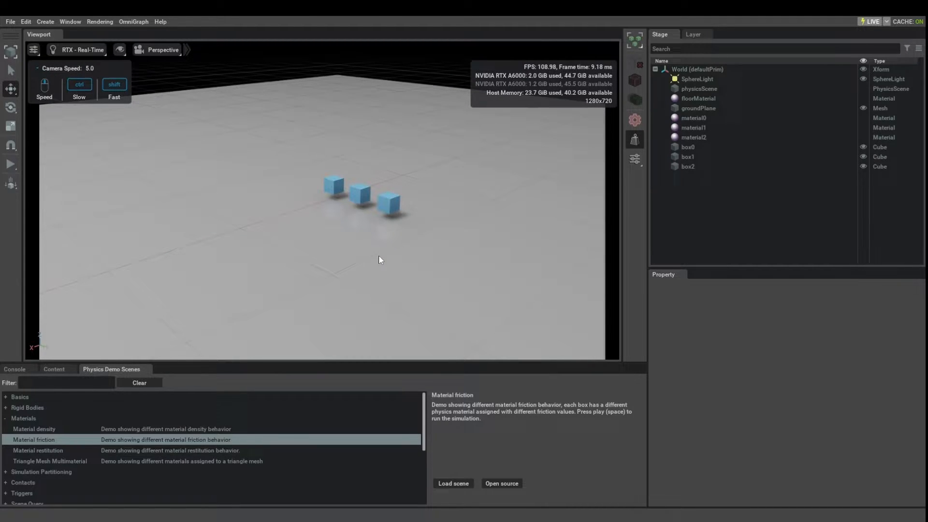
pyautogui.moveTo(431, 299)
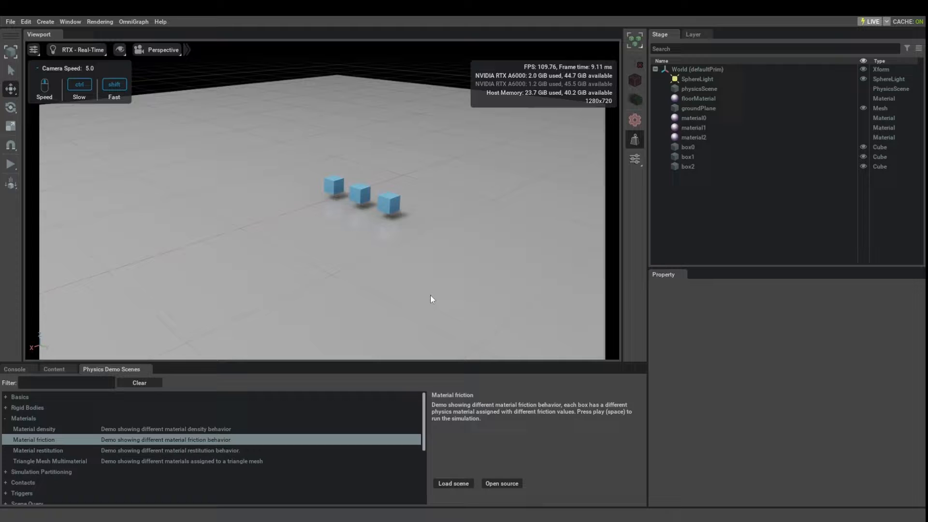
pyautogui.moveTo(413, 296)
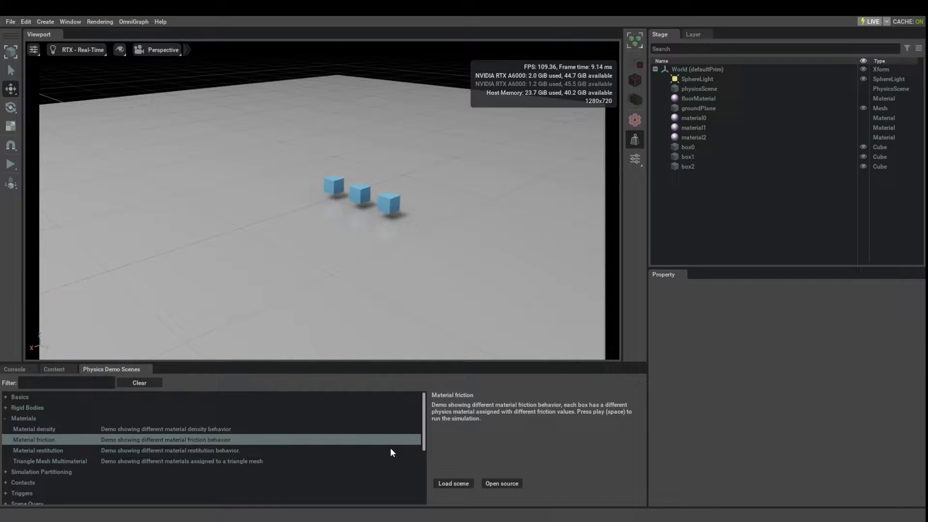
pyautogui.click(452, 484)
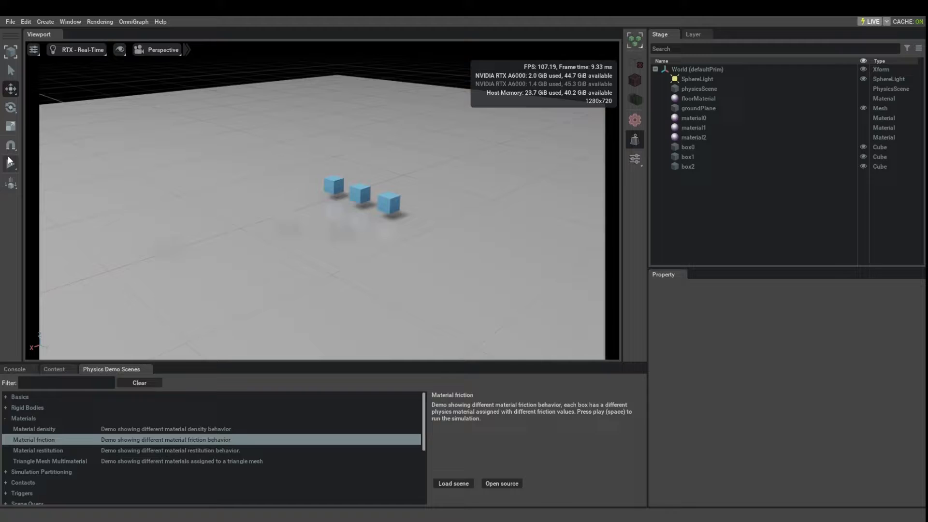
pyautogui.press('space')
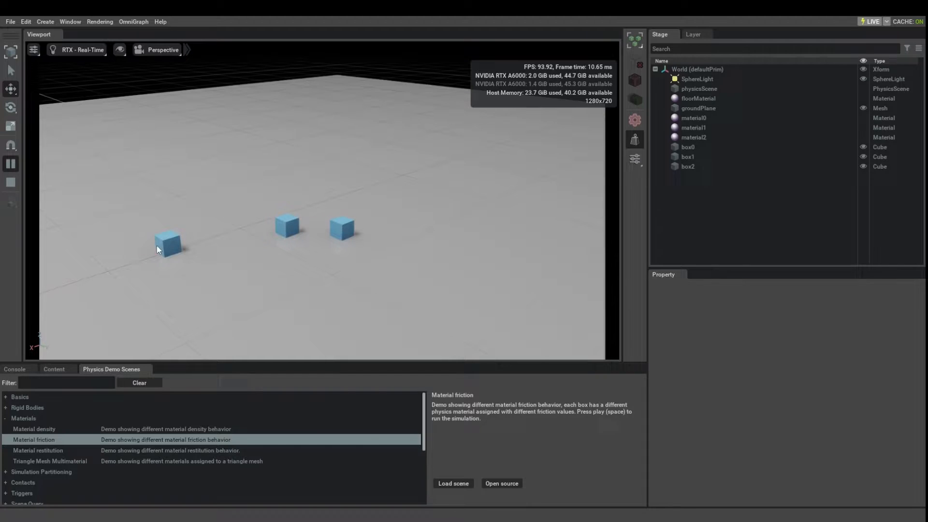
pyautogui.moveTo(262, 244)
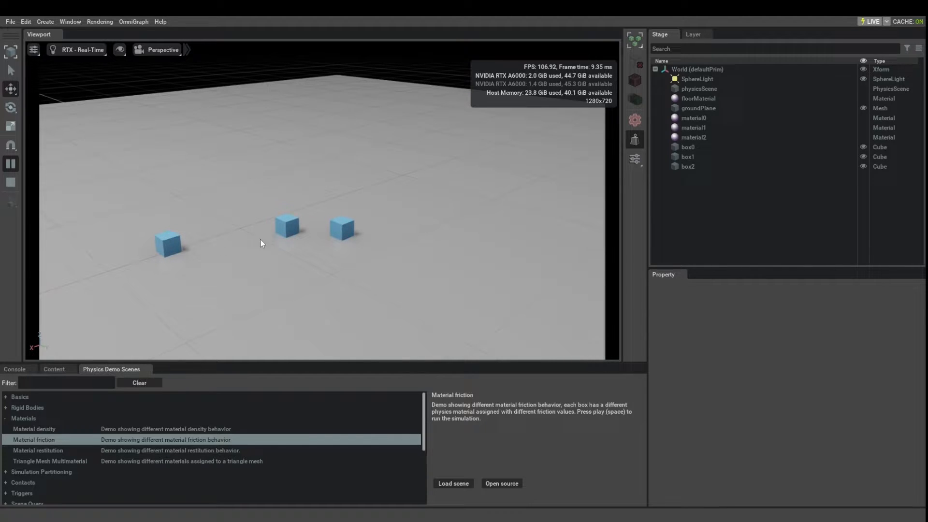
pyautogui.moveTo(197, 248)
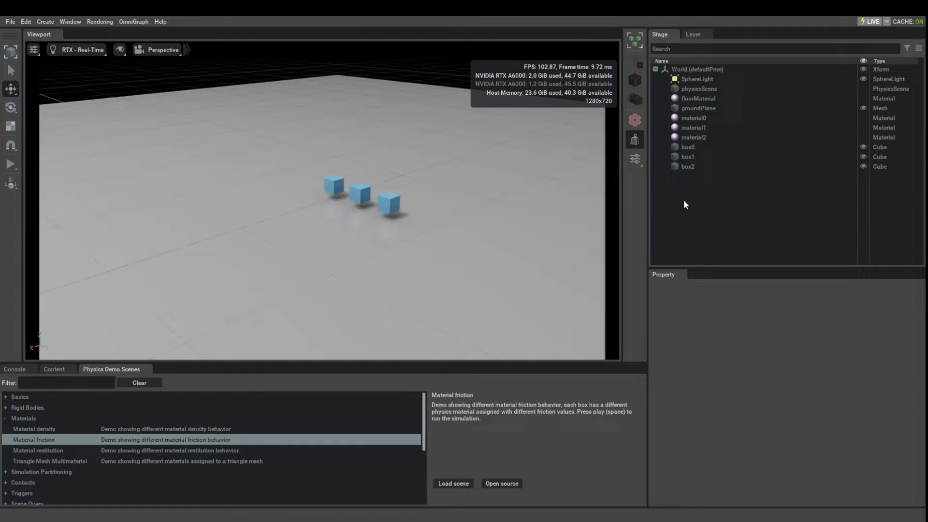
# Step: Check the physics materials bound to box0, box1 and the ground plane, then view floorMaterial's zero friction and restitution
pyautogui.click(334, 186)
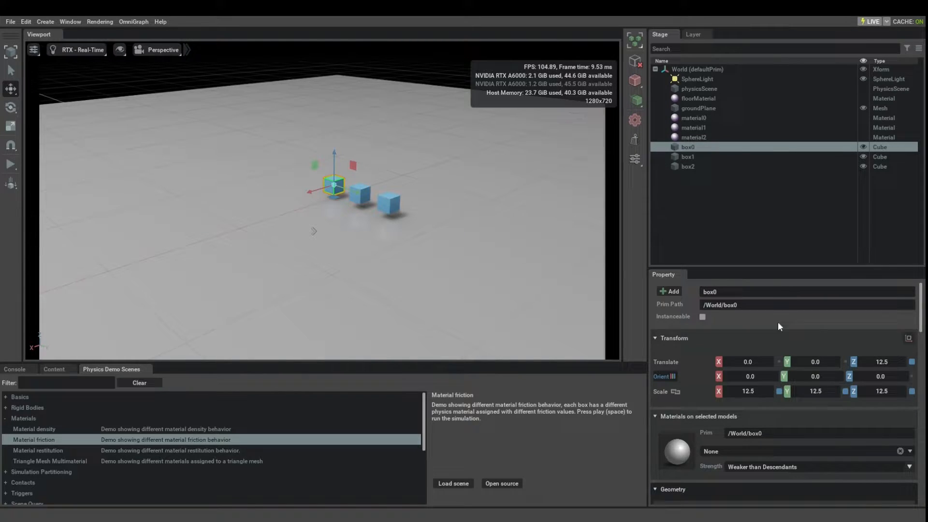
pyautogui.scroll(-3)
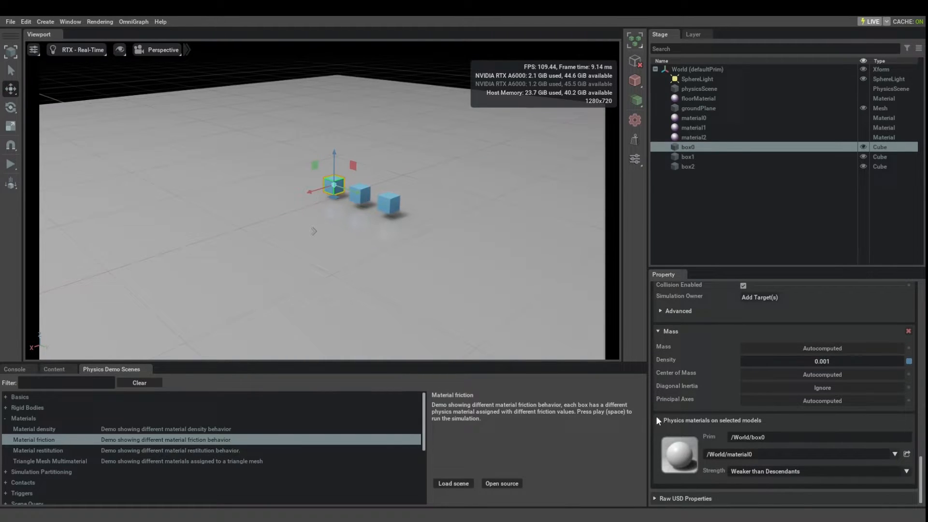
pyautogui.click(687, 157)
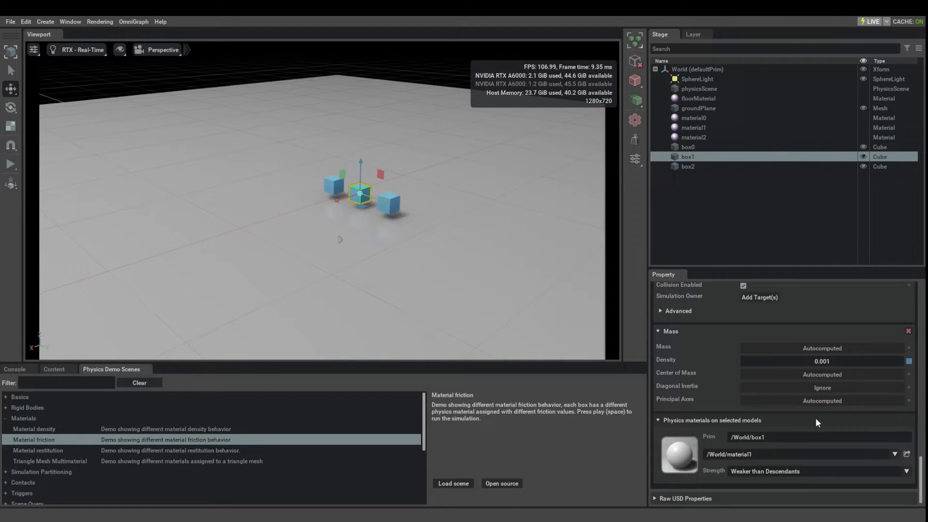
pyautogui.moveTo(555, 315)
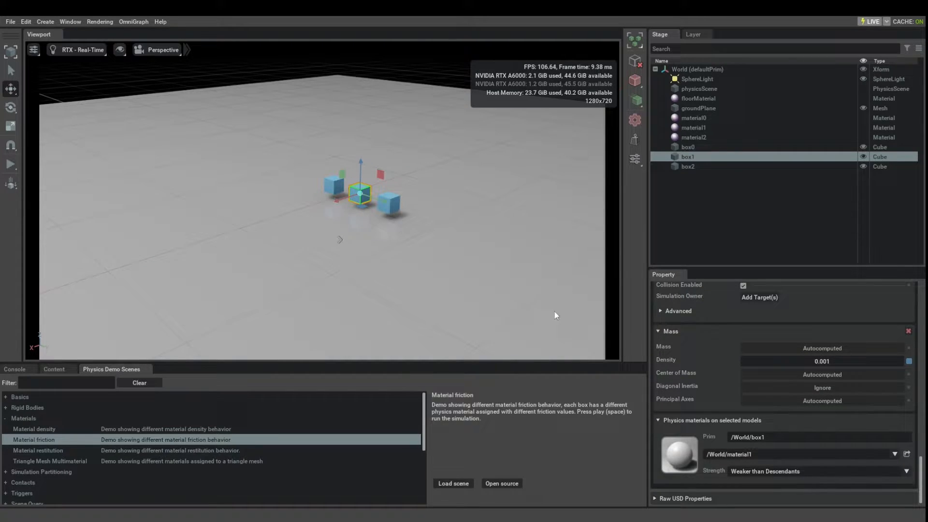
pyautogui.click(698, 107)
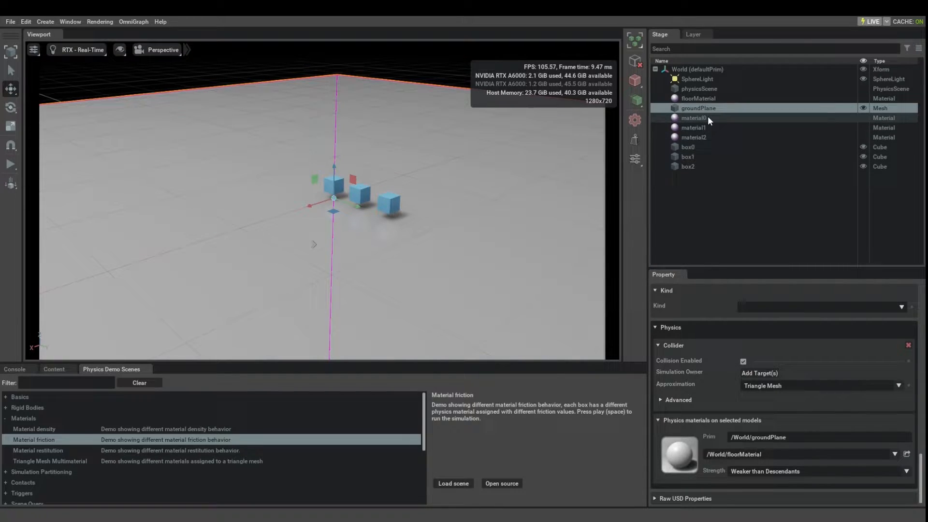
pyautogui.click(698, 98)
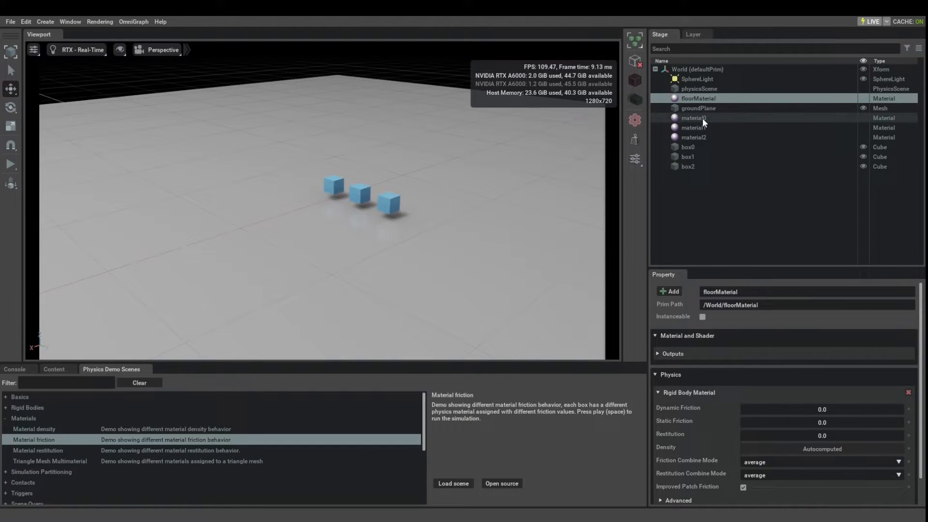
# Step: Review material0's friction of 0.1, then show material1 with friction 0.2
pyautogui.click(694, 117)
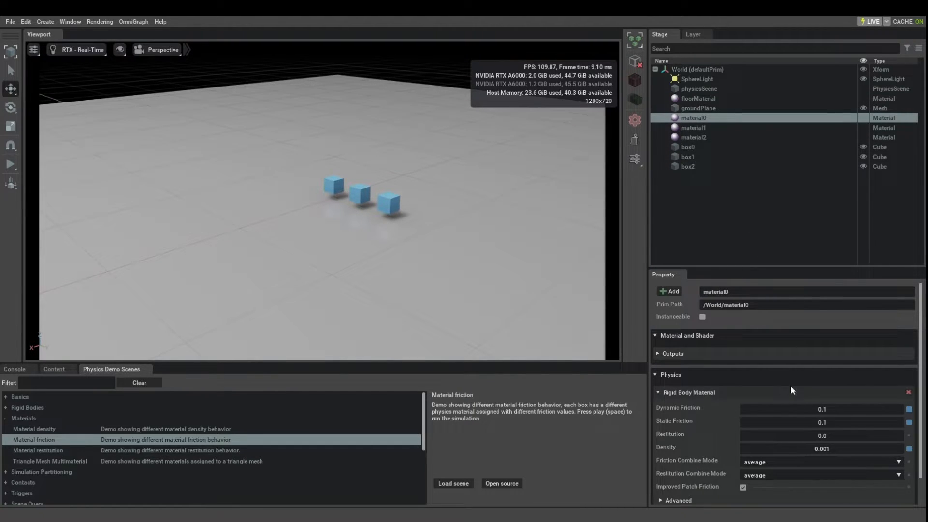
pyautogui.moveTo(829, 431)
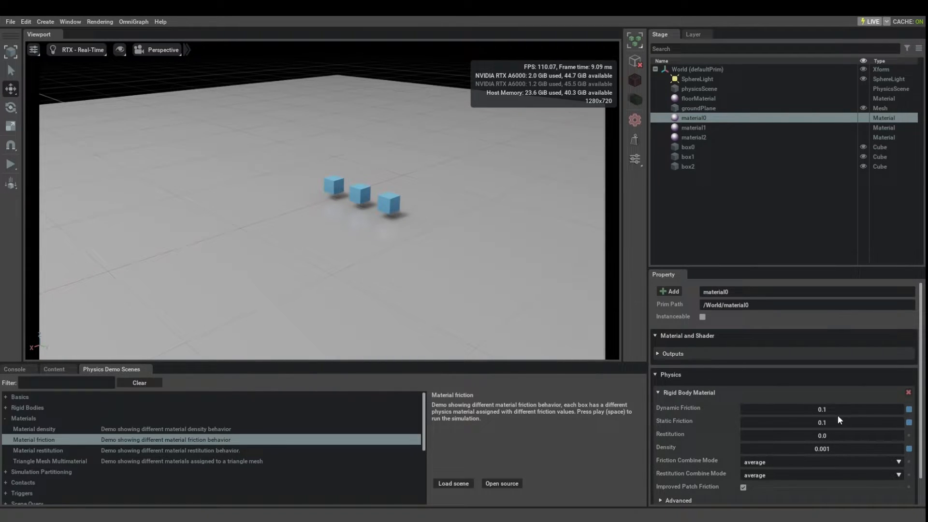
pyautogui.click(694, 128)
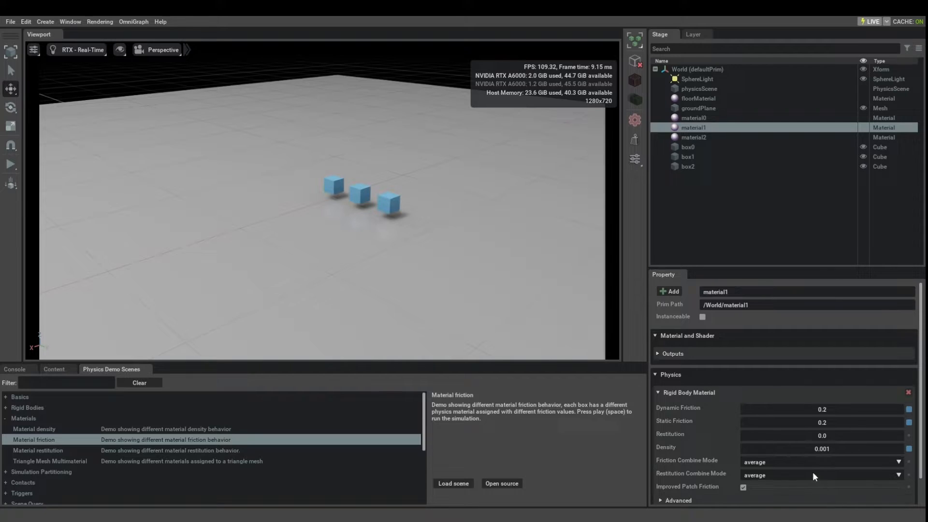
pyautogui.moveTo(349, 220)
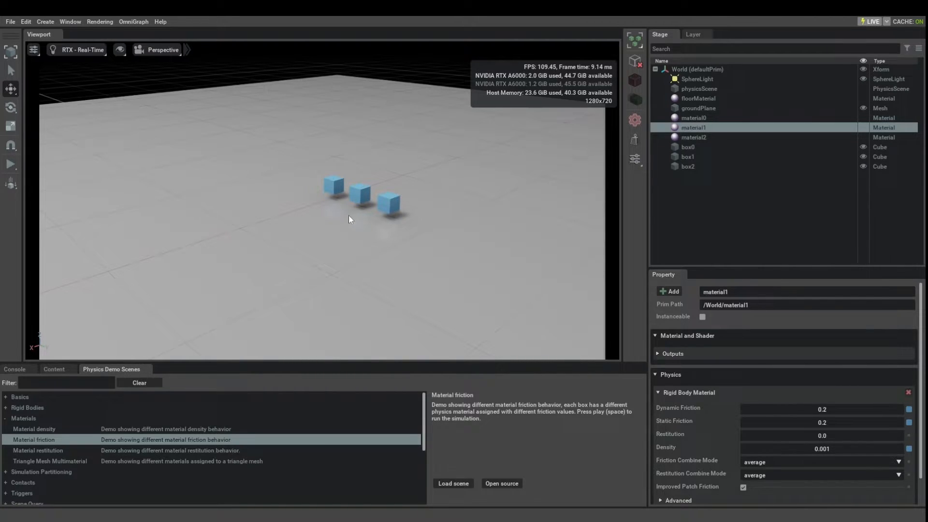
pyautogui.moveTo(842, 482)
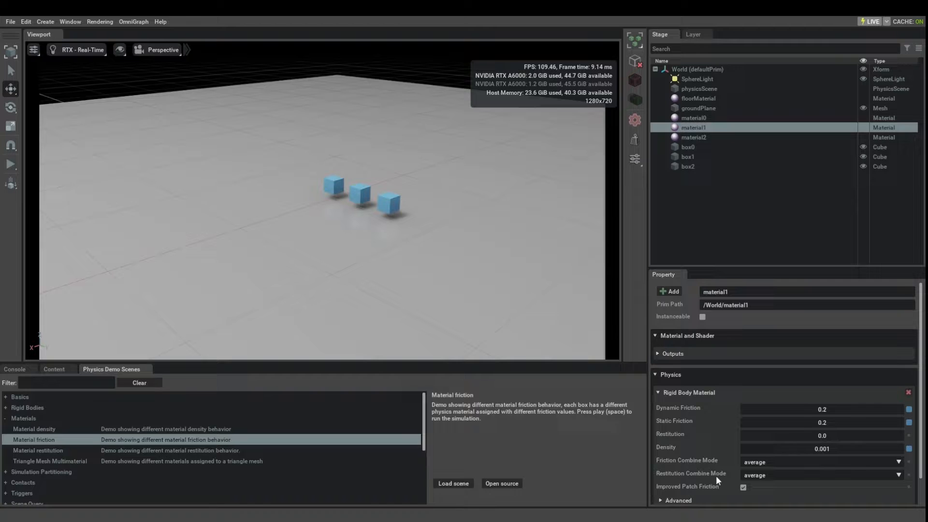
pyautogui.moveTo(717, 475)
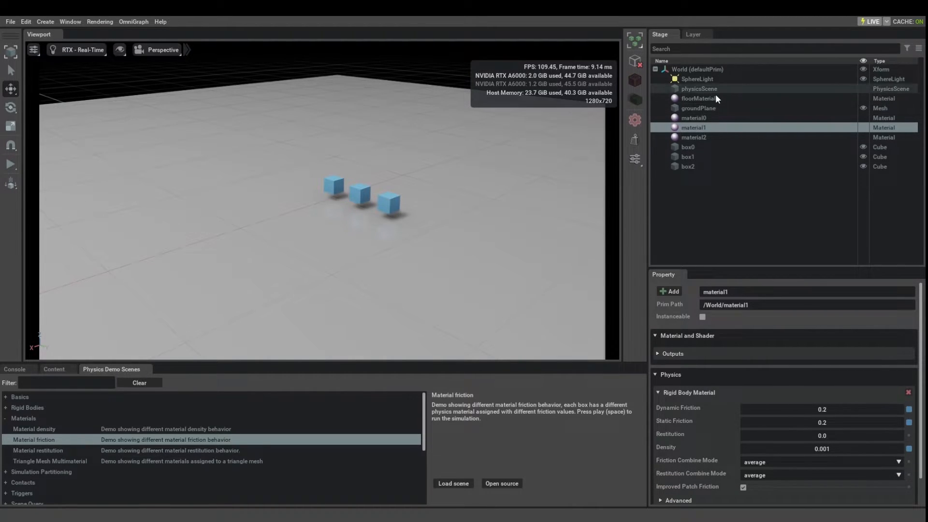
# Step: Change Friction Combine Mode from average to min on floorMaterial and material0–2 together
pyautogui.click(698, 99)
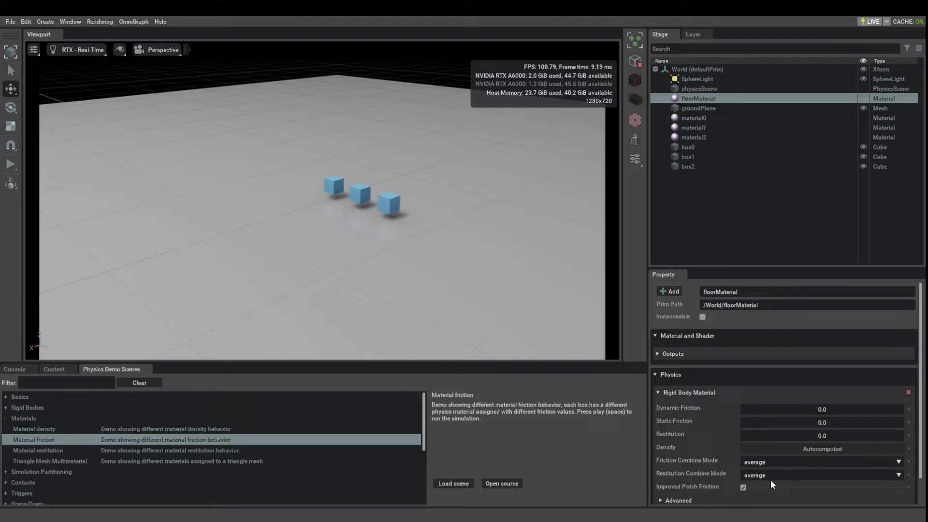
pyautogui.moveTo(635, 386)
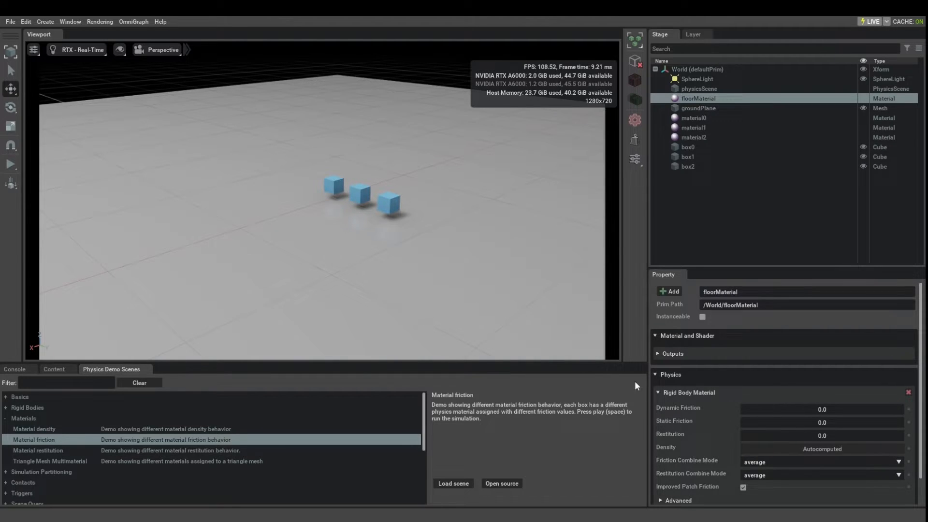
pyautogui.moveTo(308, 262)
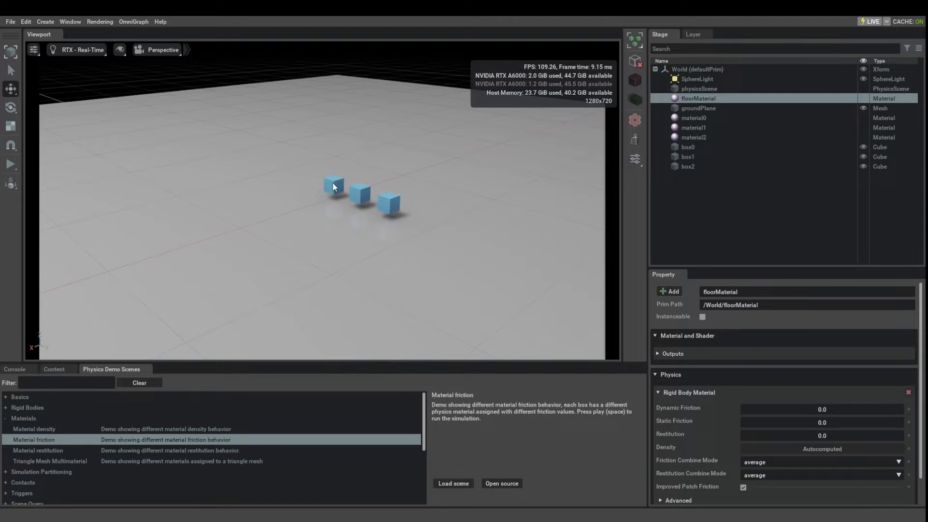
pyautogui.click(694, 117)
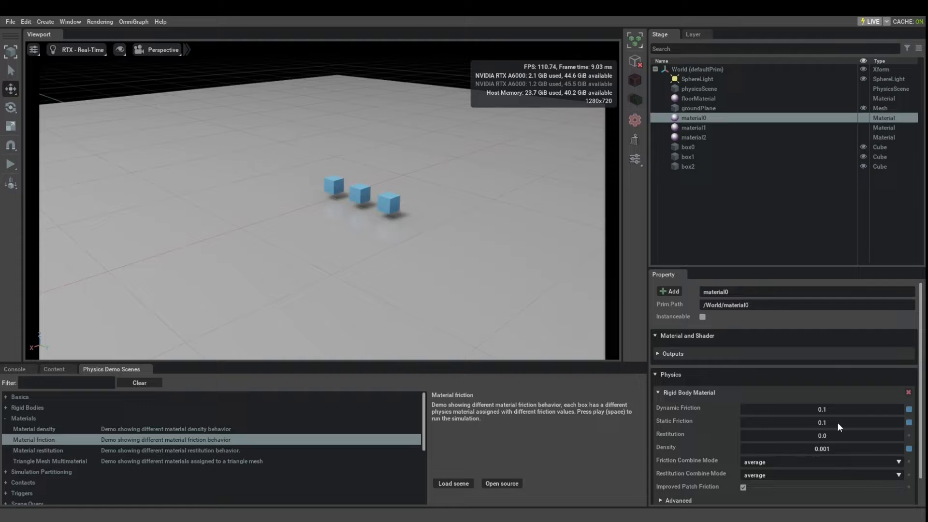
pyautogui.moveTo(839, 419)
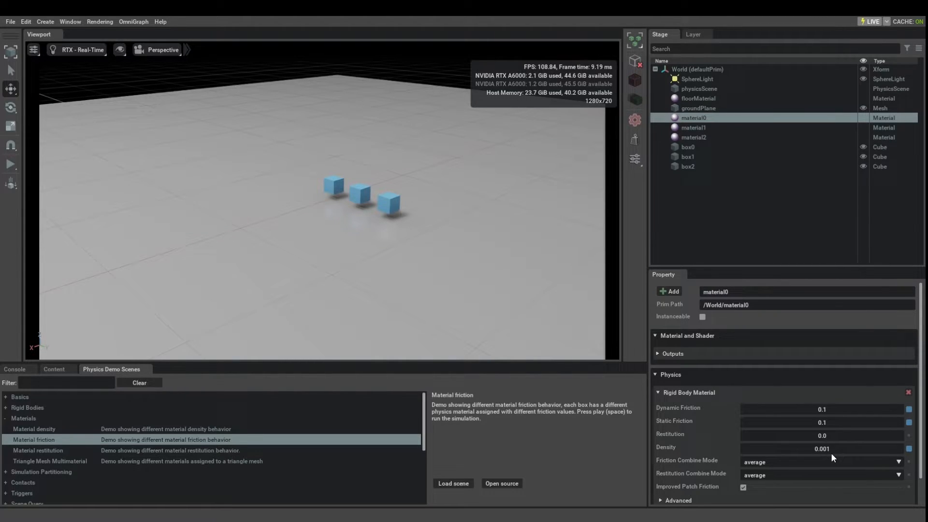
pyautogui.moveTo(829, 425)
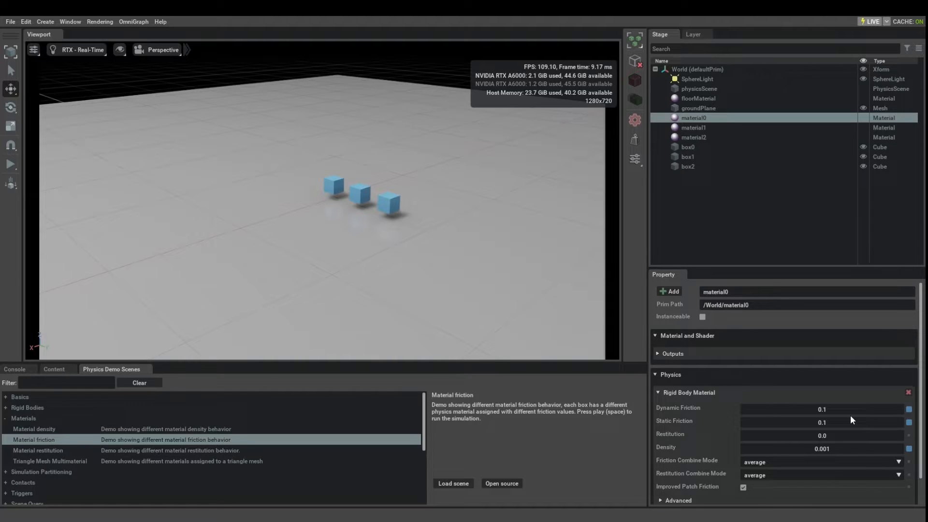
pyautogui.moveTo(493, 286)
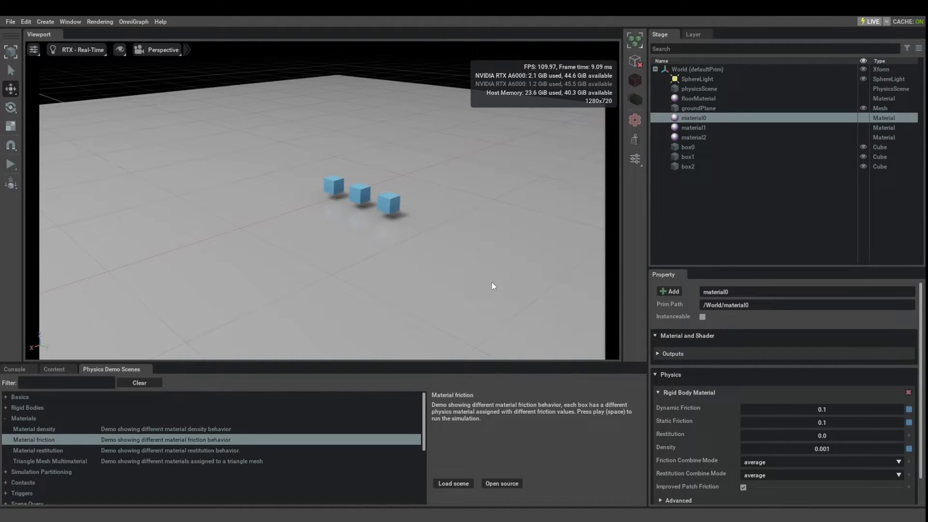
pyautogui.moveTo(616, 328)
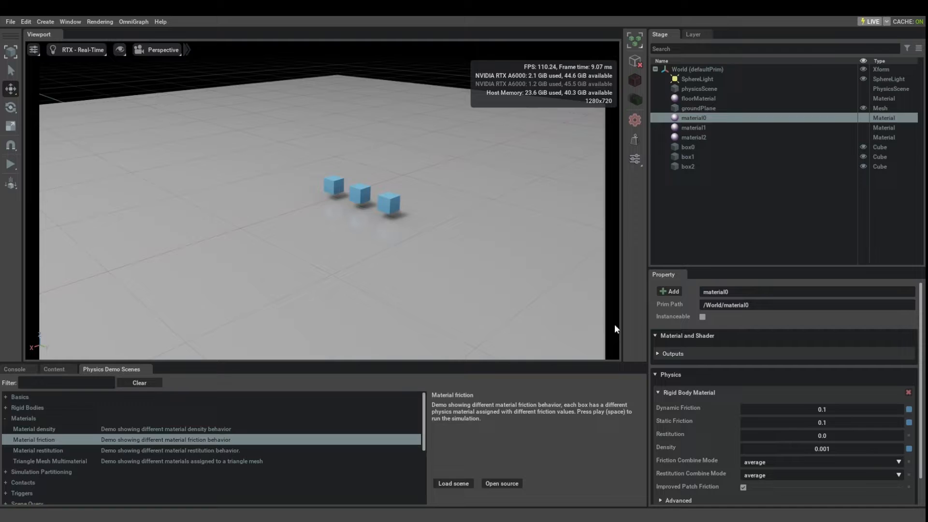
pyautogui.moveTo(774, 468)
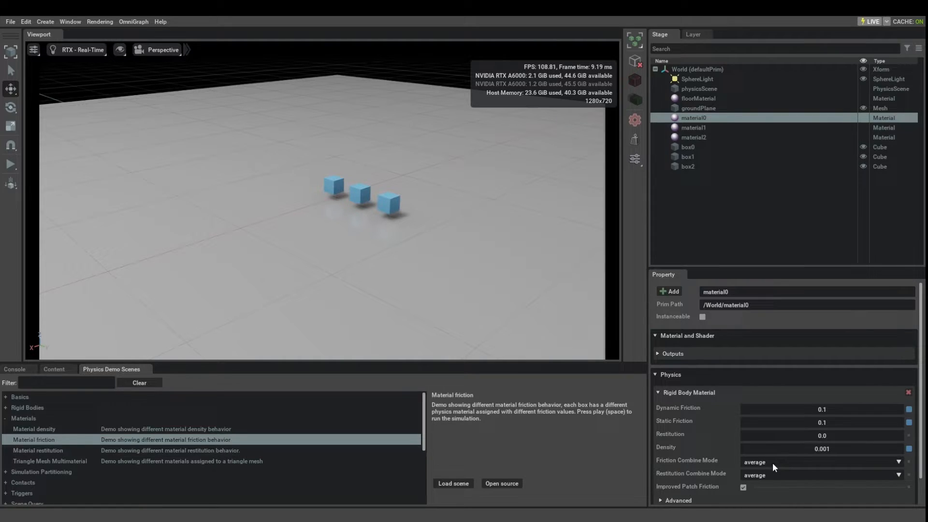
pyautogui.moveTo(766, 248)
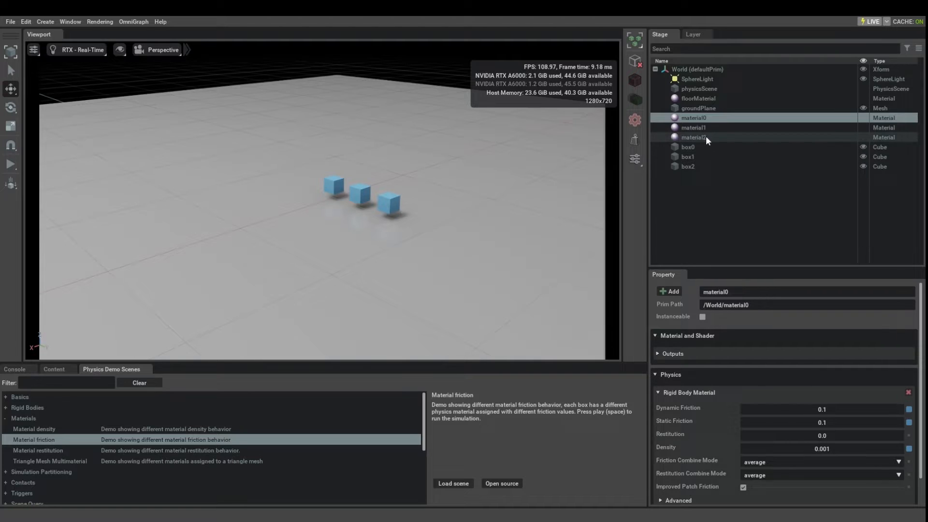
pyautogui.click(698, 99)
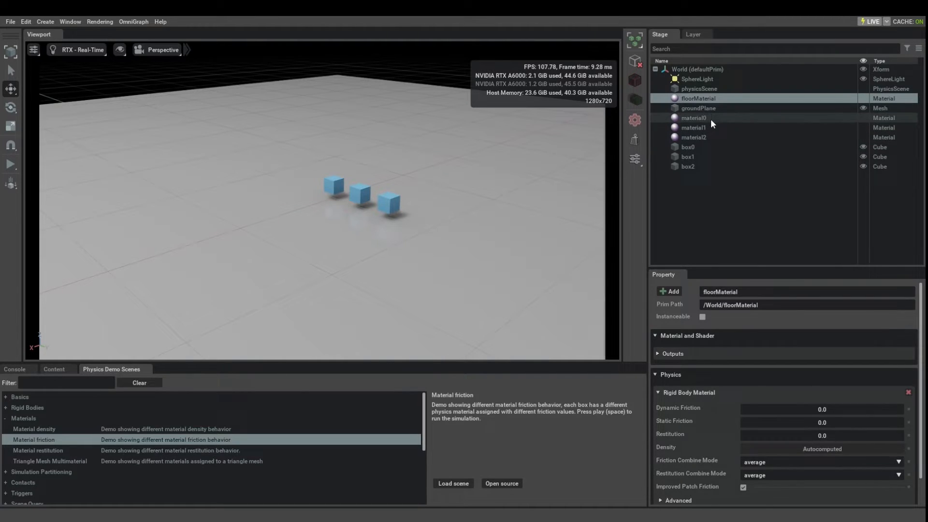
pyautogui.click(694, 127)
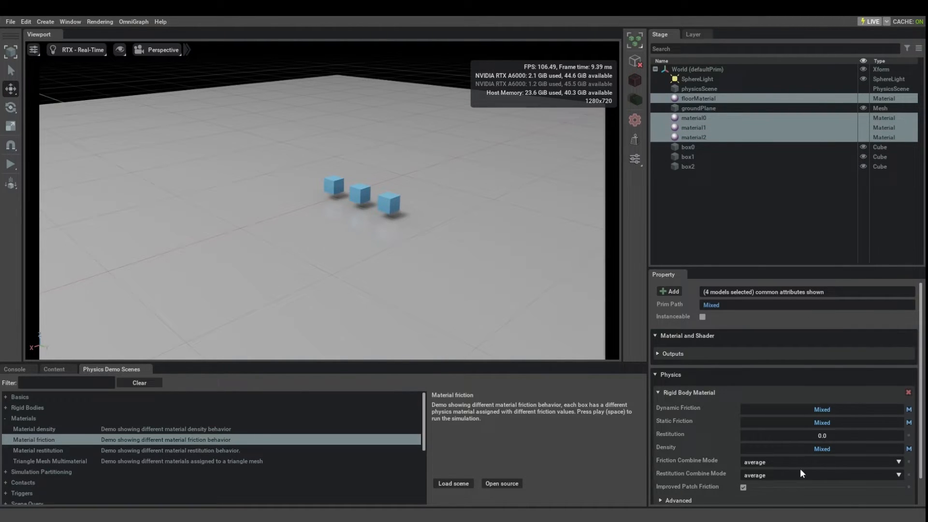
pyautogui.moveTo(787, 468)
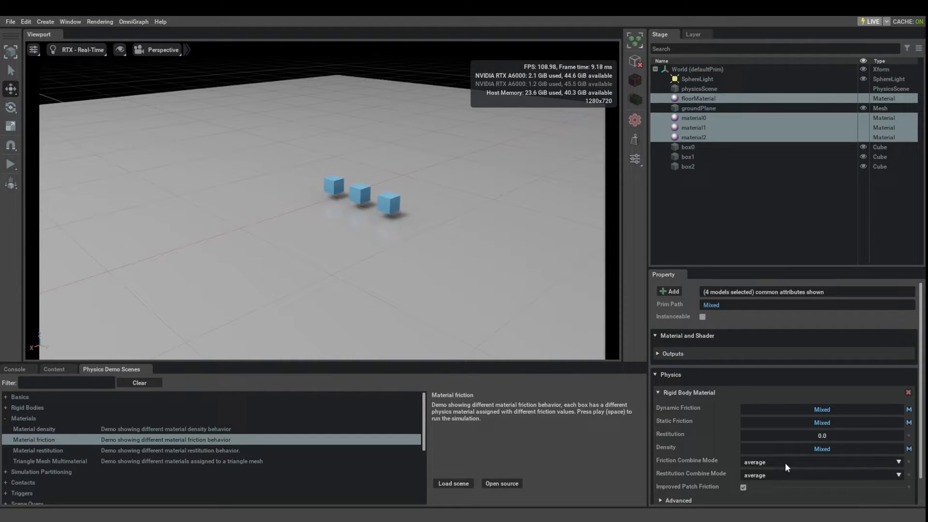
pyautogui.moveTo(784, 468)
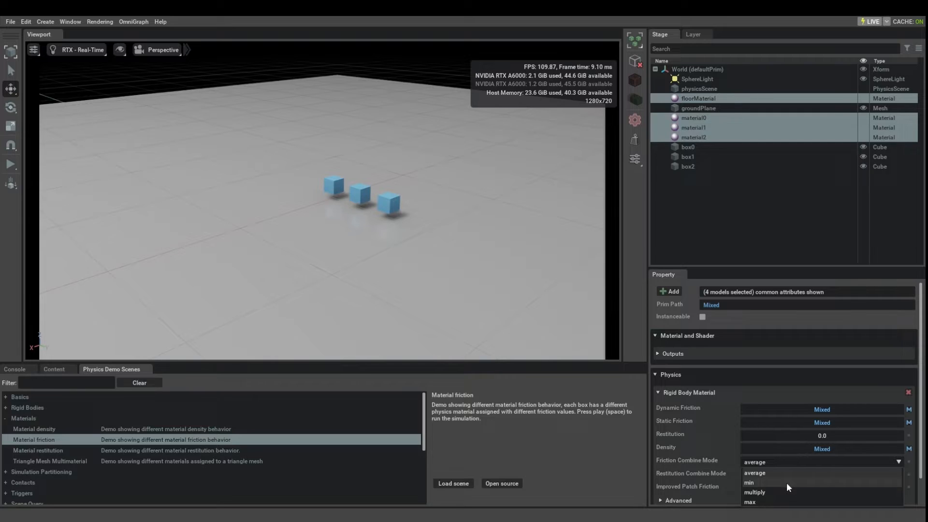
pyautogui.moveTo(781, 486)
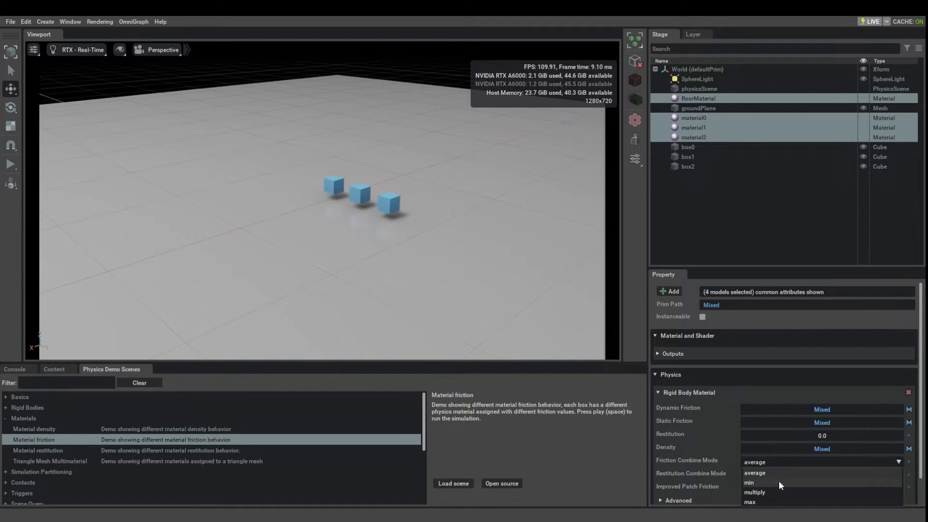
pyautogui.click(749, 482)
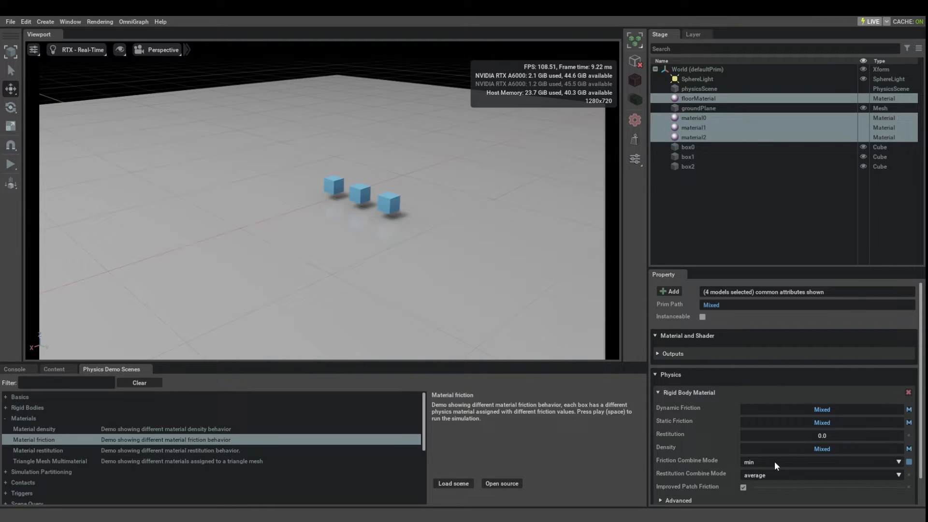
pyautogui.click(665, 247)
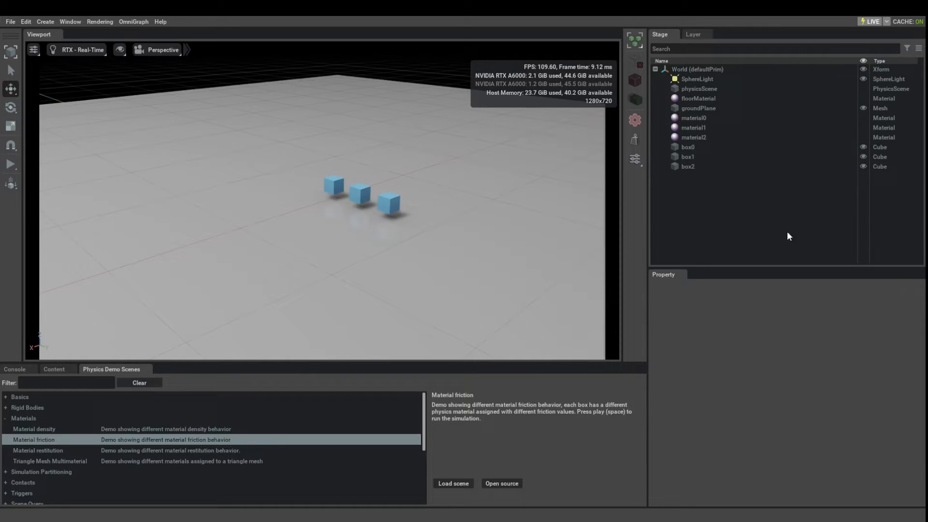
pyautogui.moveTo(792, 244)
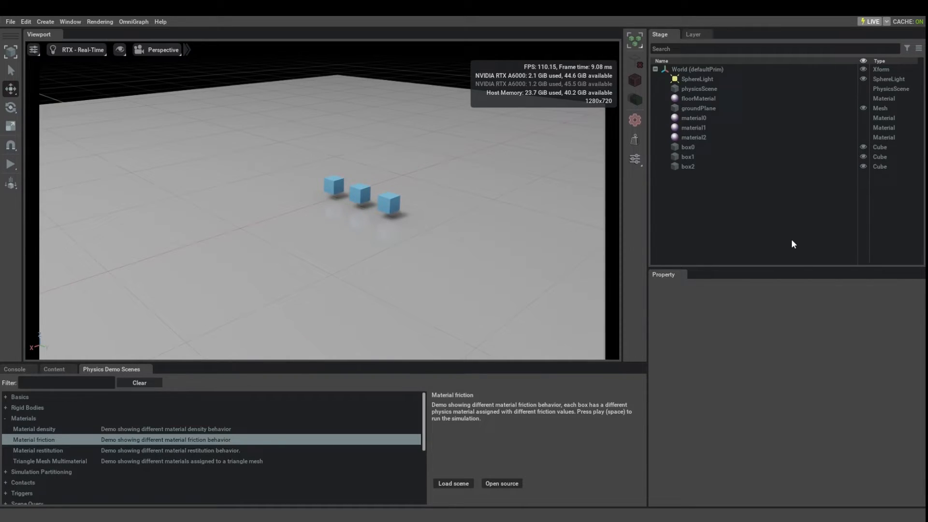
pyautogui.moveTo(108, 201)
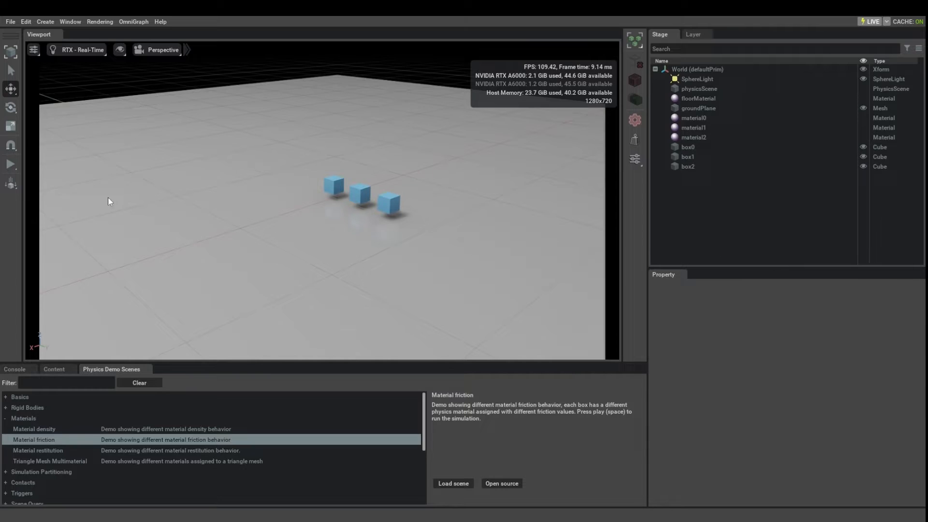
pyautogui.click(10, 165)
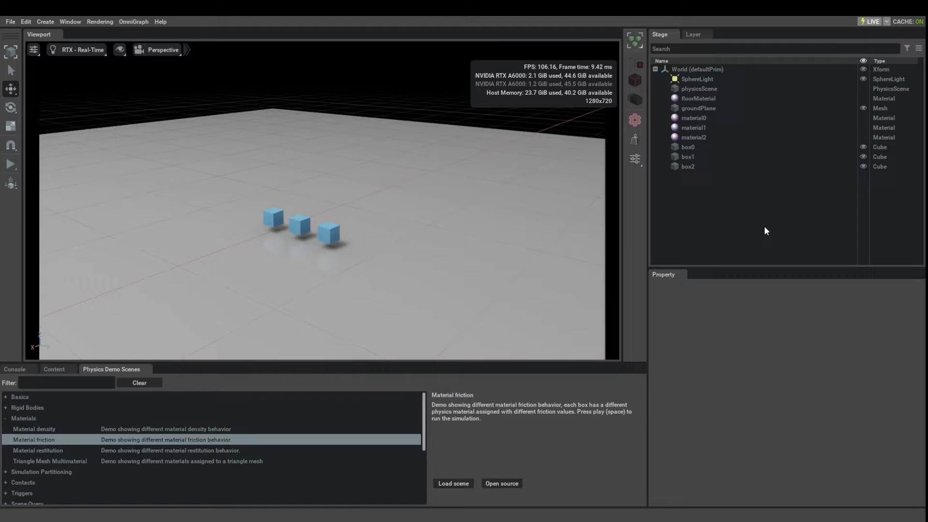
pyautogui.moveTo(817, 295)
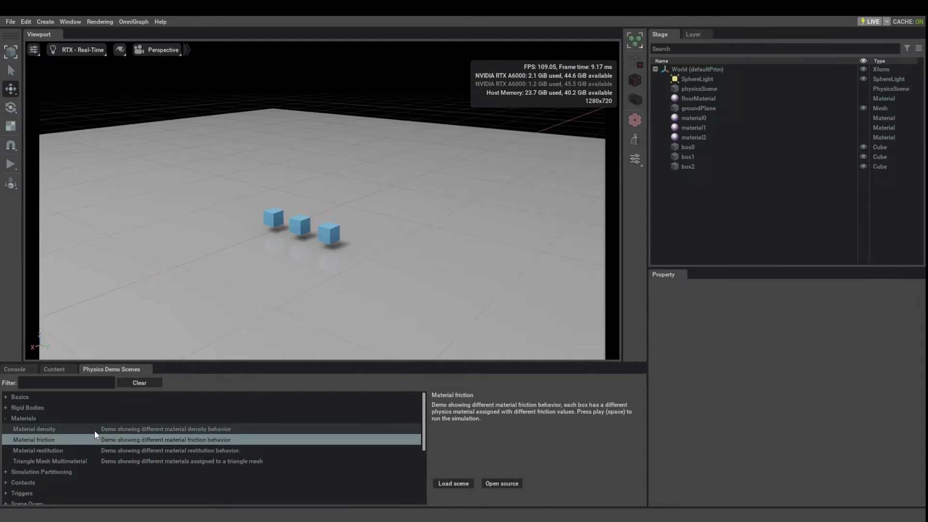
pyautogui.moveTo(750, 228)
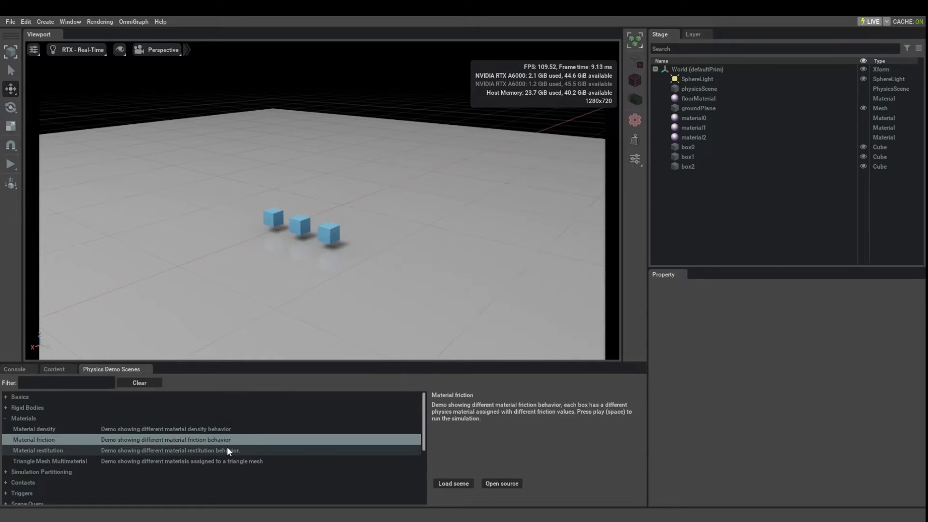
# Step: Load the Material restitution demo and play the simulation so the five spheres drop
pyautogui.click(37, 450)
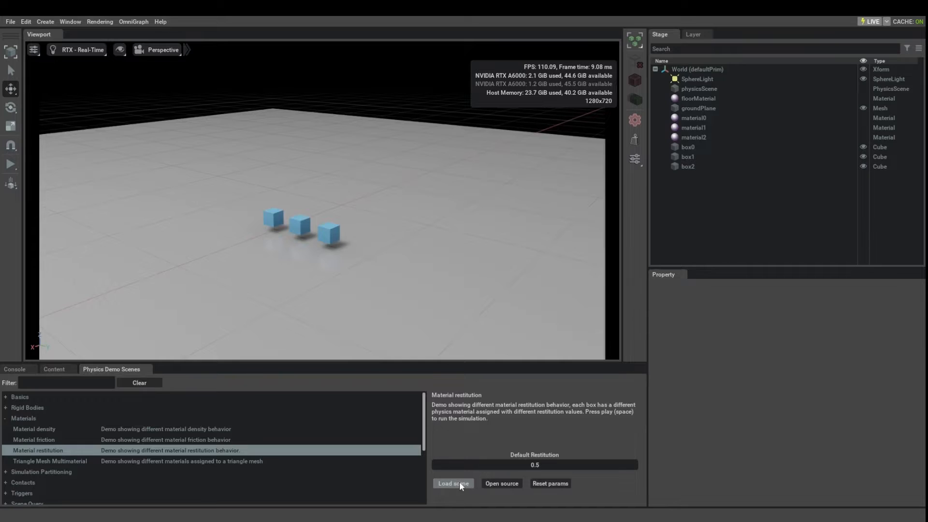
pyautogui.click(453, 483)
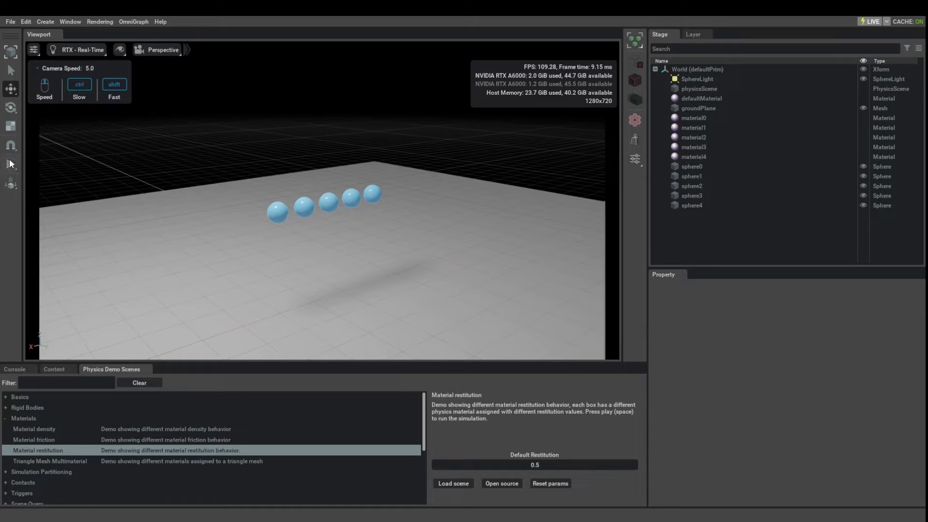
pyautogui.press('space')
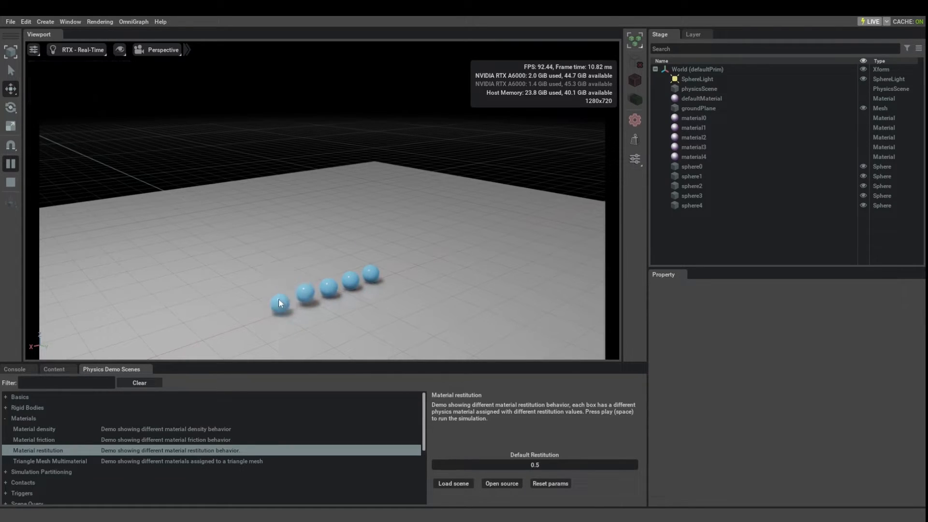
pyautogui.moveTo(381, 282)
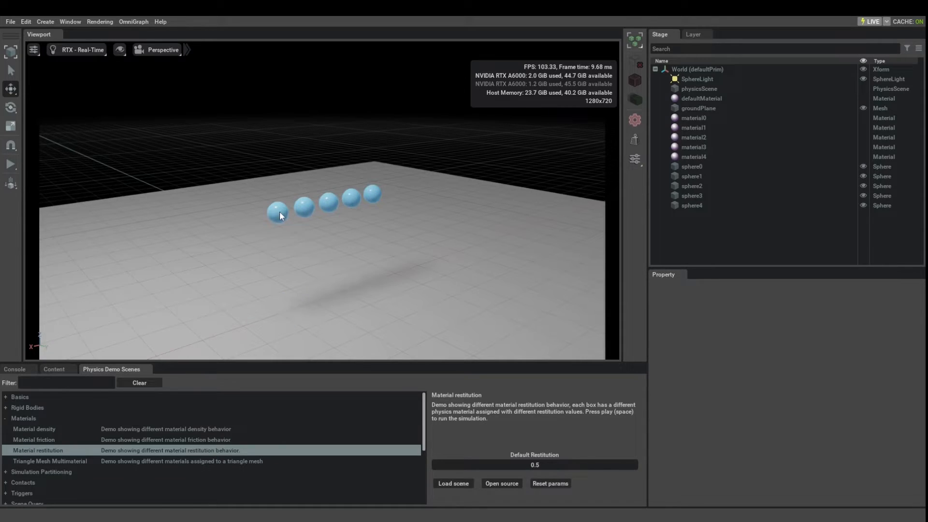
# Step: Look up the bound physics materials of sphere4 (material4) and sphere0 (material0)
pyautogui.click(278, 213)
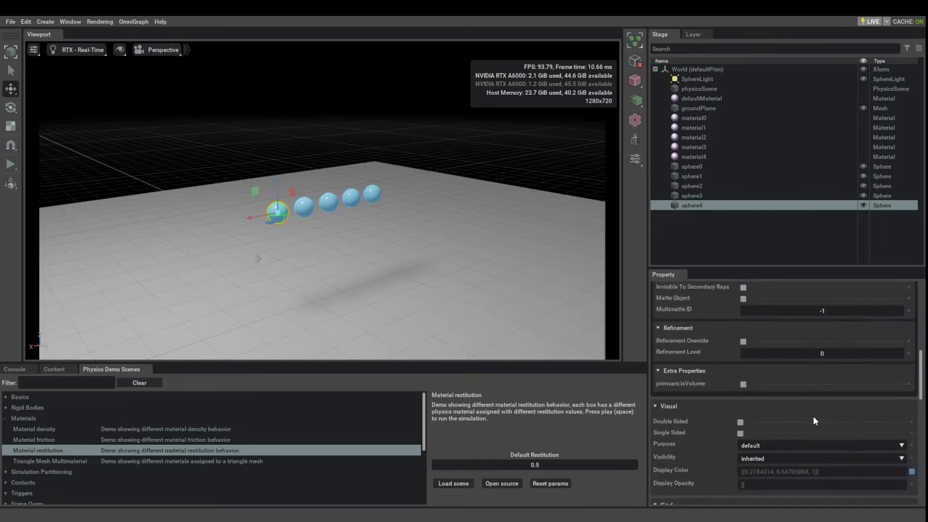
pyautogui.scroll(-3)
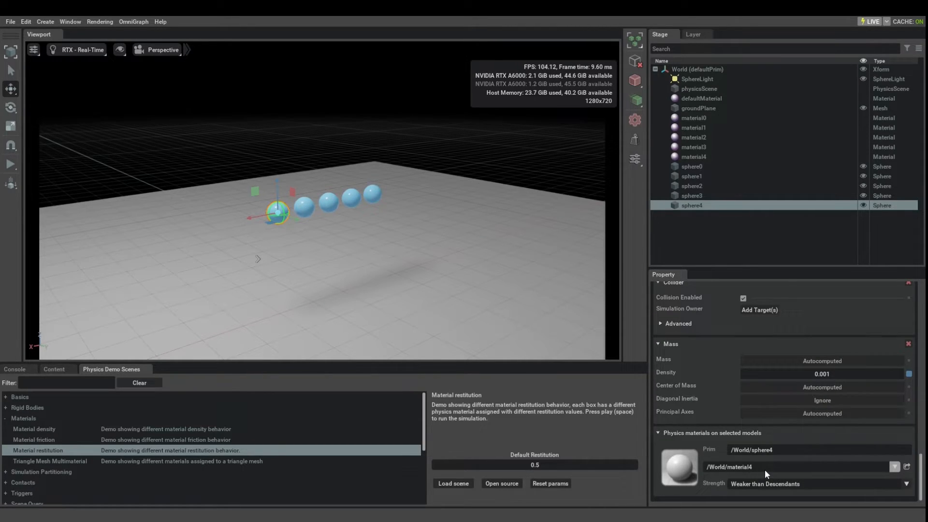
pyautogui.click(691, 166)
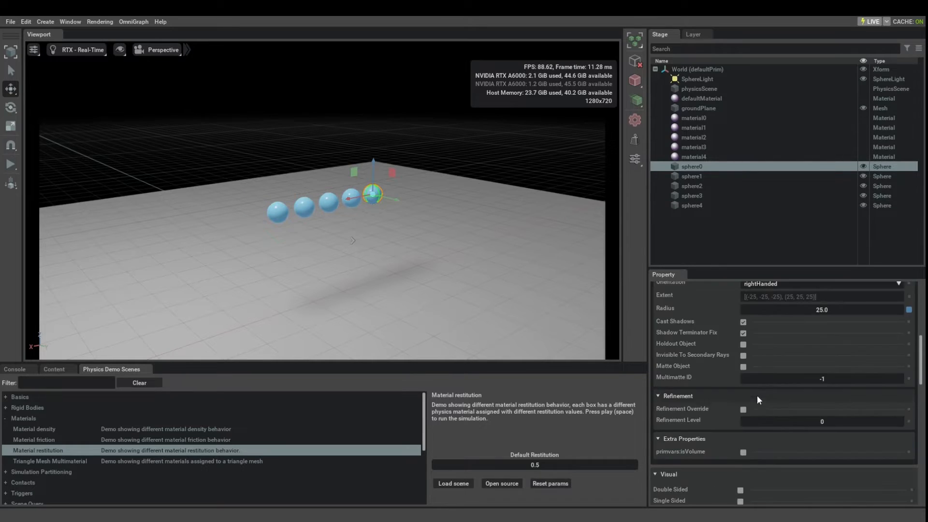
pyautogui.scroll(-3)
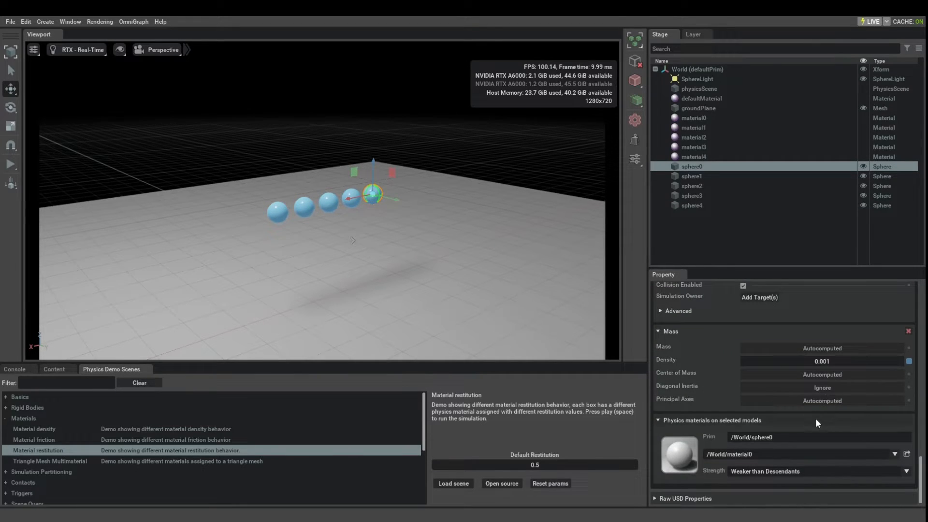
pyautogui.moveTo(719, 128)
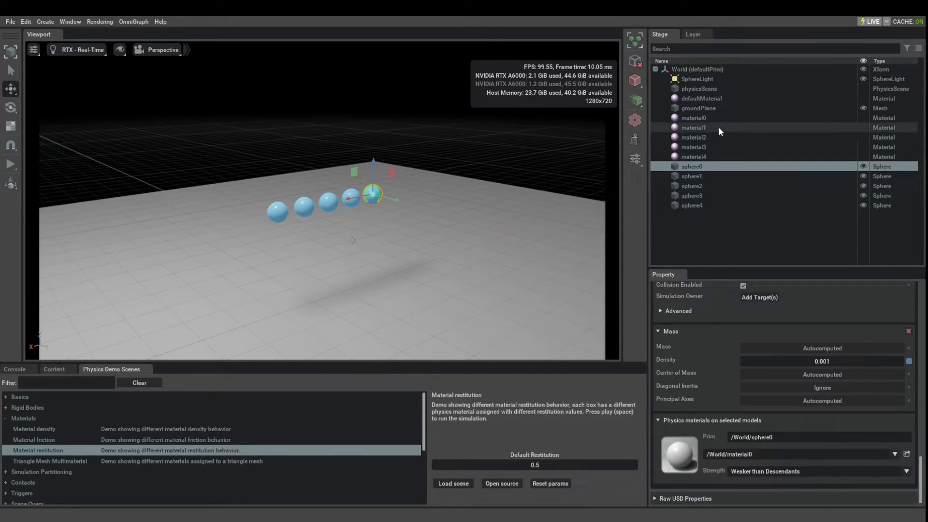
# Step: Read the restitution of material0 (0.2) through material4 (1.0) in the Rigid Body Material section
pyautogui.click(695, 117)
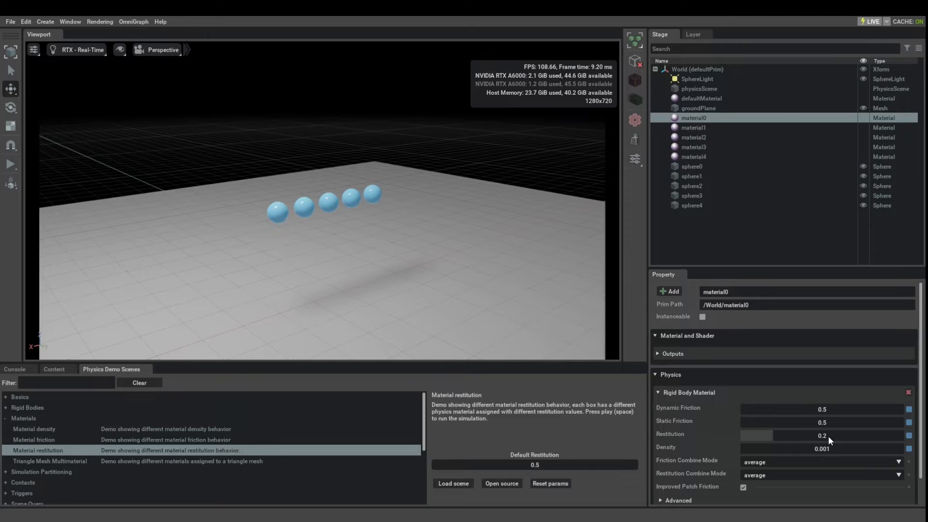
pyautogui.moveTo(750, 280)
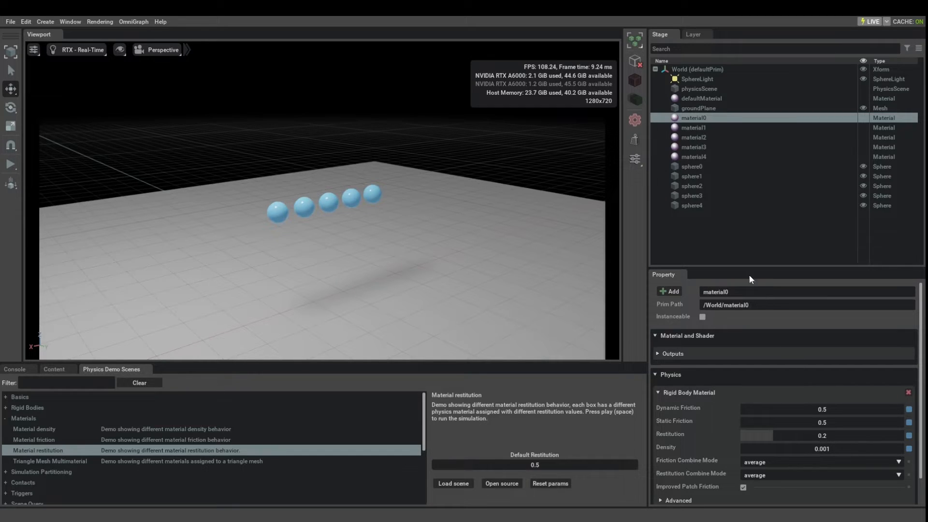
pyautogui.click(694, 156)
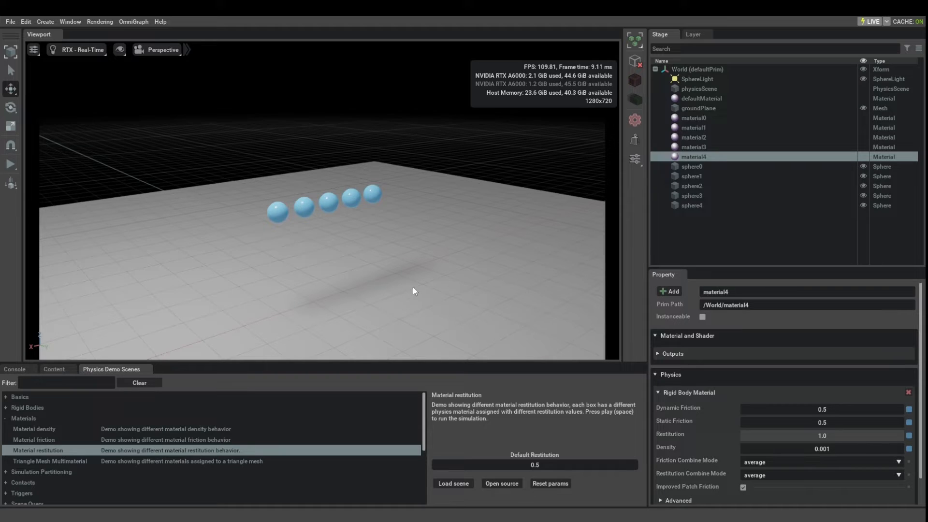
pyautogui.click(698, 108)
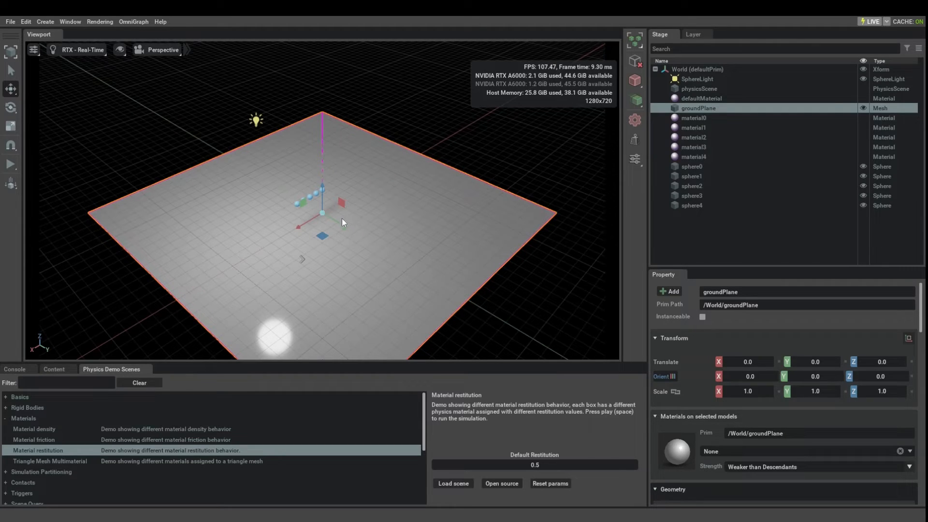
pyautogui.moveTo(471, 290)
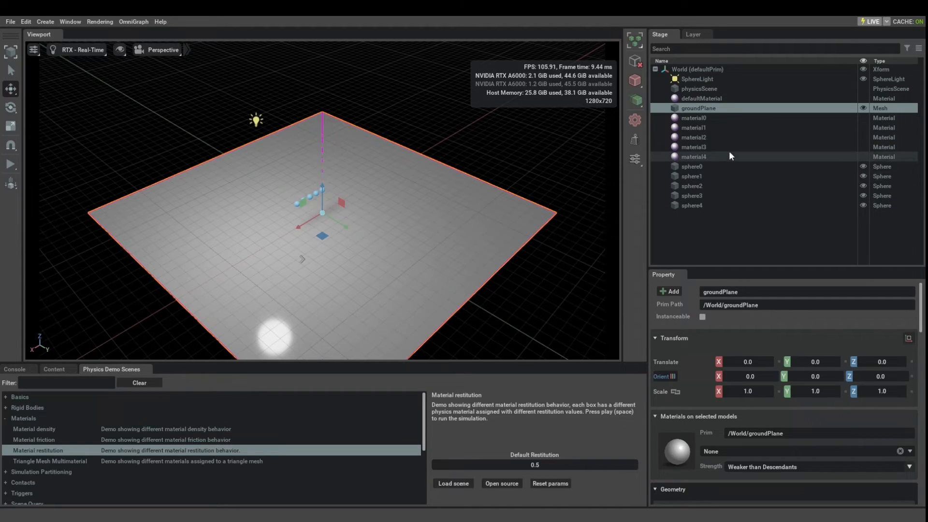
pyautogui.moveTo(707, 93)
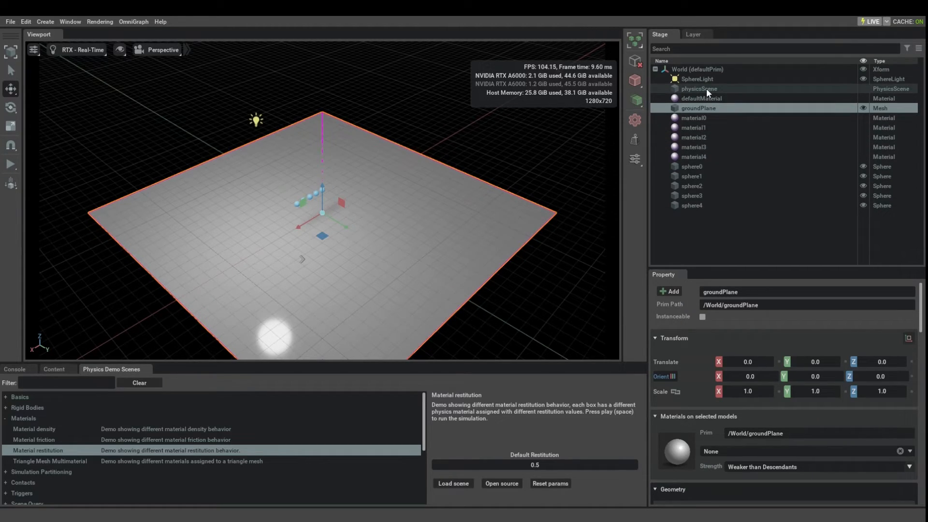
# Step: Find the physics scene's default material and show defaultMaterial's 0.5 friction and restitution
pyautogui.click(699, 88)
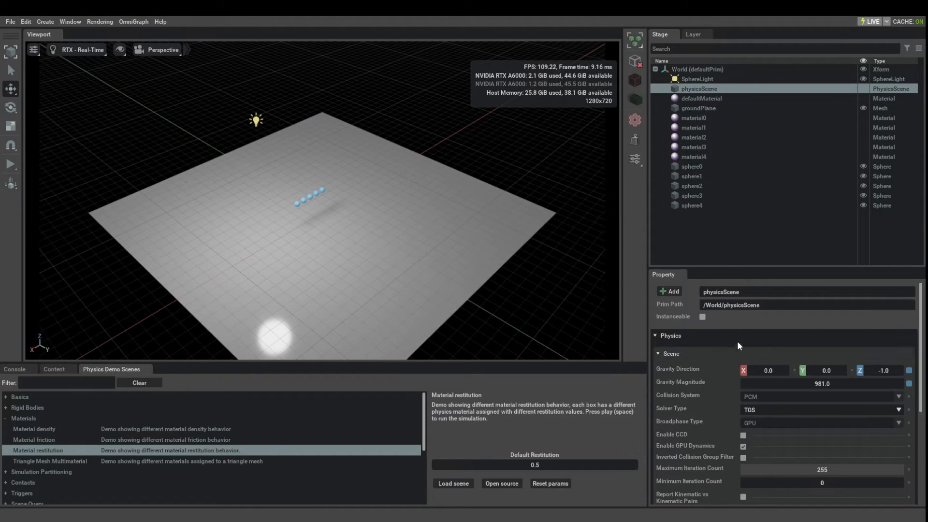
pyautogui.scroll(-3)
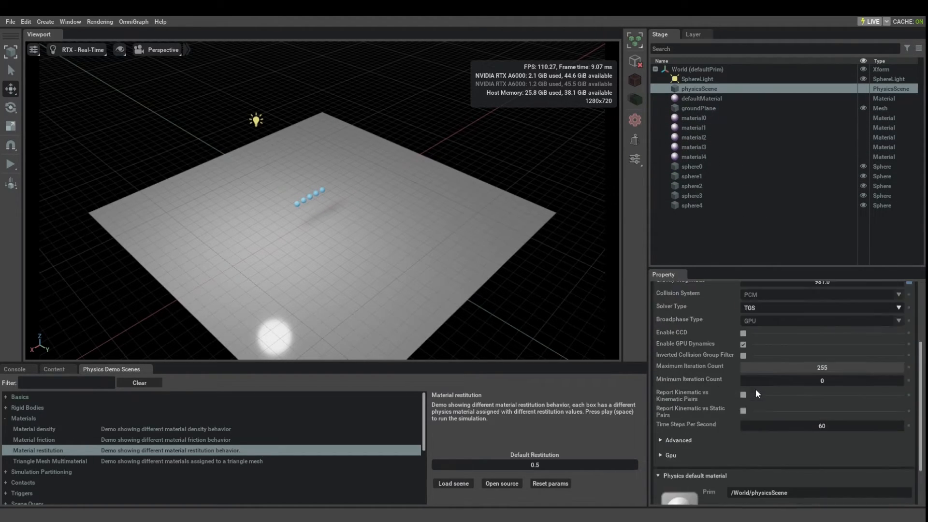
pyautogui.scroll(-3)
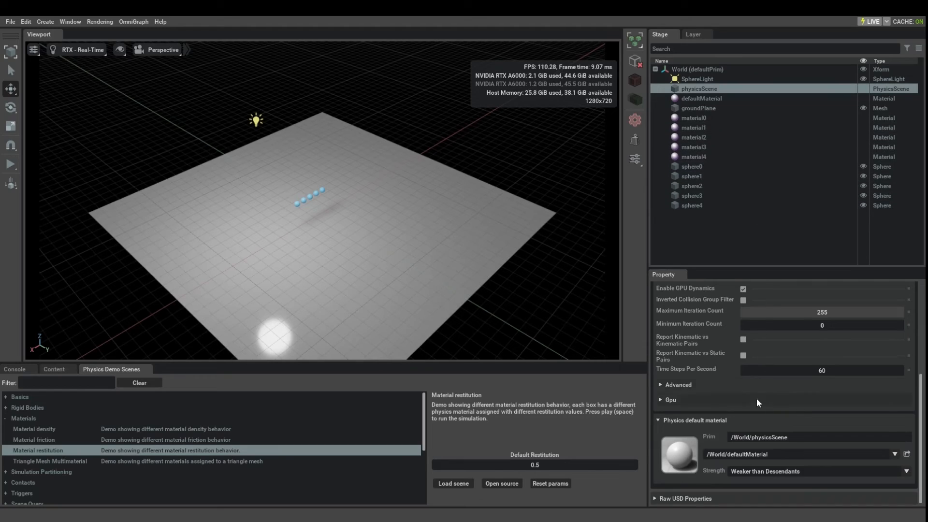
pyautogui.moveTo(711, 407)
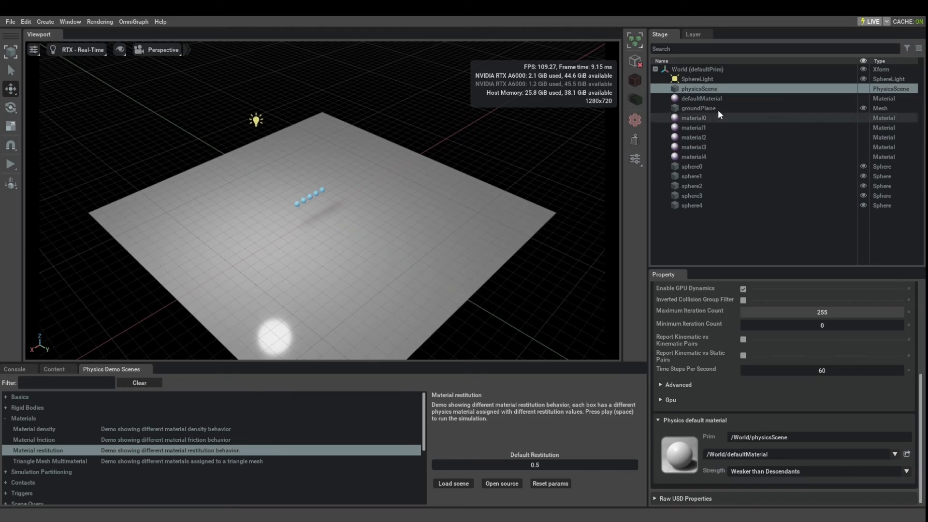
pyautogui.click(700, 99)
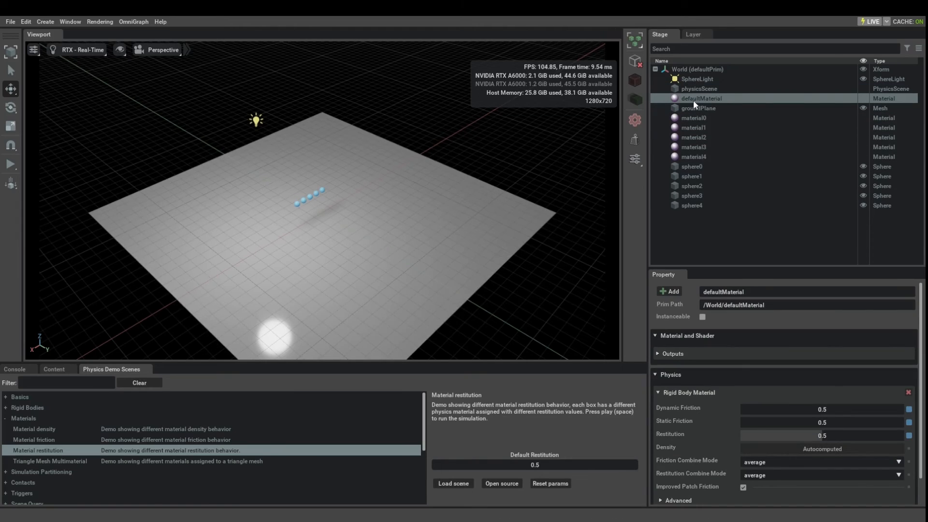